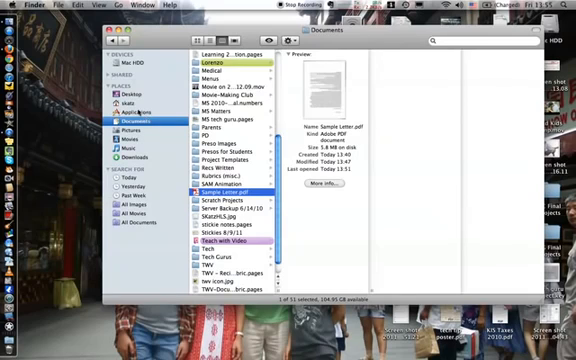
- Navigate to the Utilities folder inside Applications
click(126, 112)
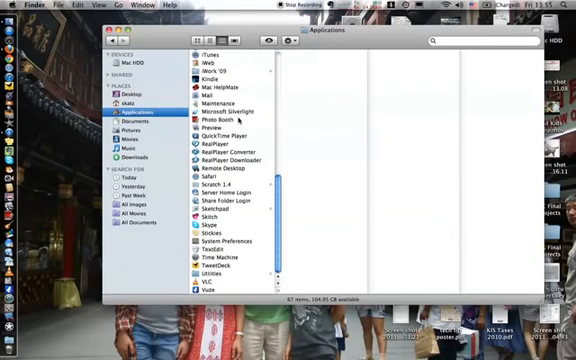
click(208, 284)
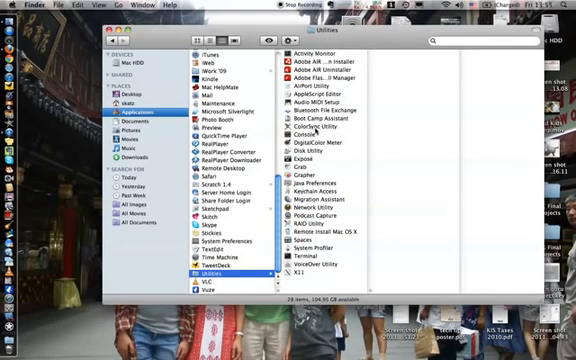
- Launch ColorSync Utility and expand the Reduce File Size Copy filter's settings
double_click(320, 128)
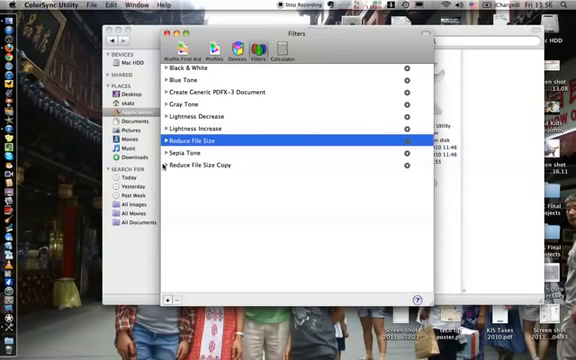
click(160, 164)
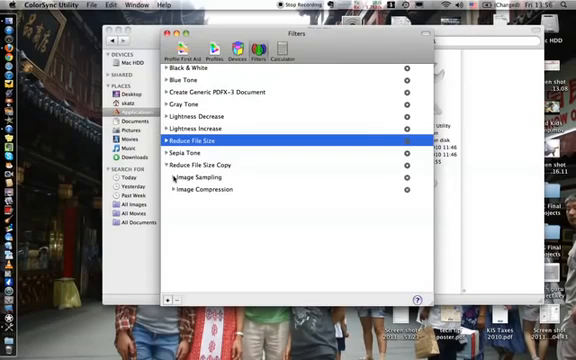
- Set the copied filter's image sampling to 100 pixels/inch with a chosen quality
click(172, 178)
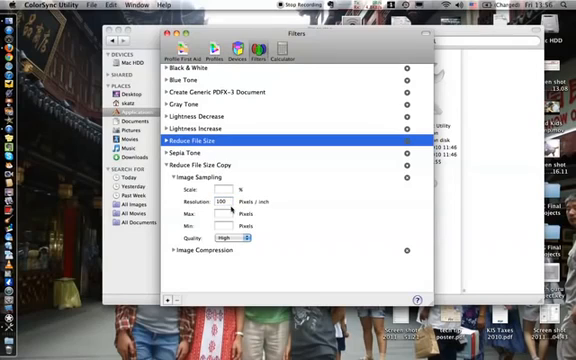
click(244, 240)
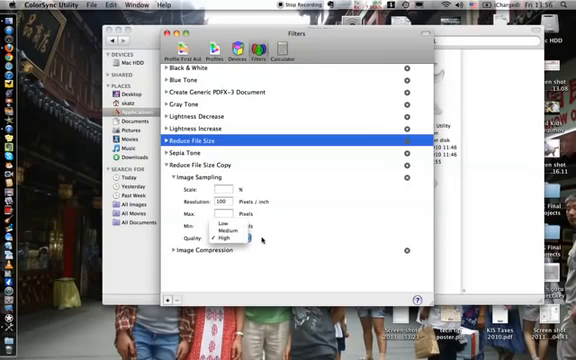
click(234, 240)
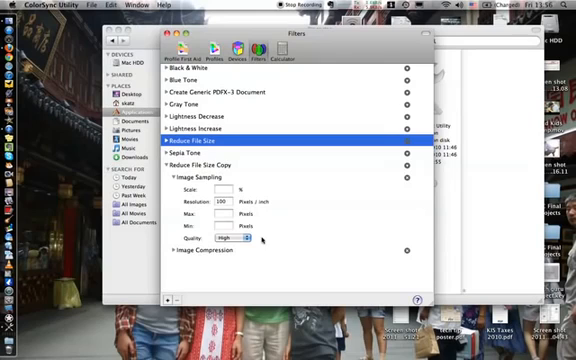
click(66, 8)
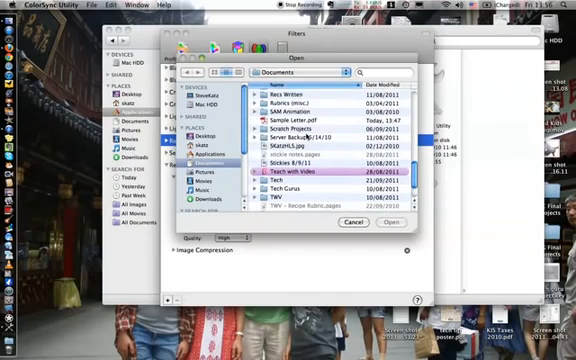
- Open Sample Letter.pdf from the Documents folder
click(392, 224)
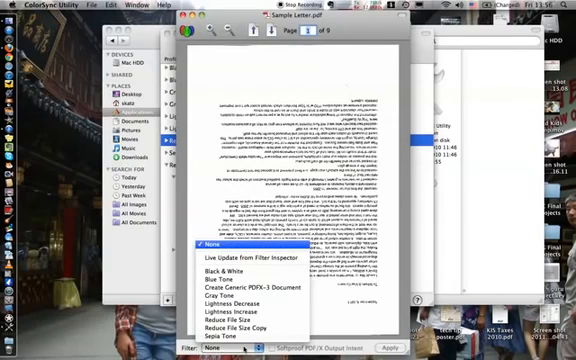
mouse_move(244, 328)
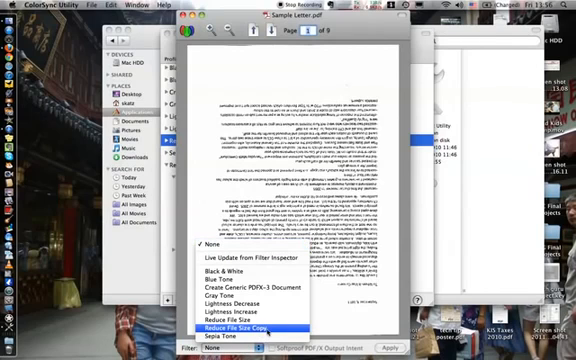
- Apply the Reduce File Size Copy filter to the sample letter PDF
click(240, 328)
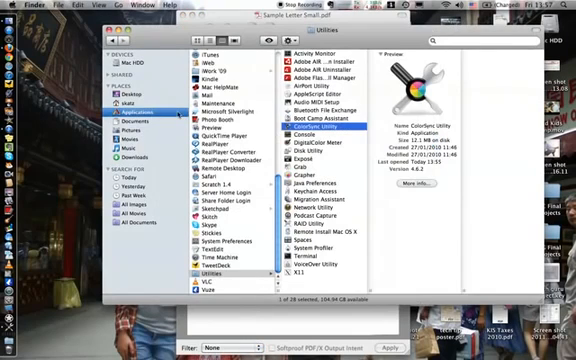
- Show the Documents folder in the Finder window
click(124, 120)
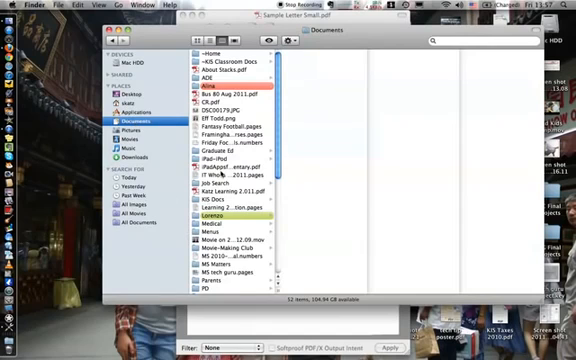